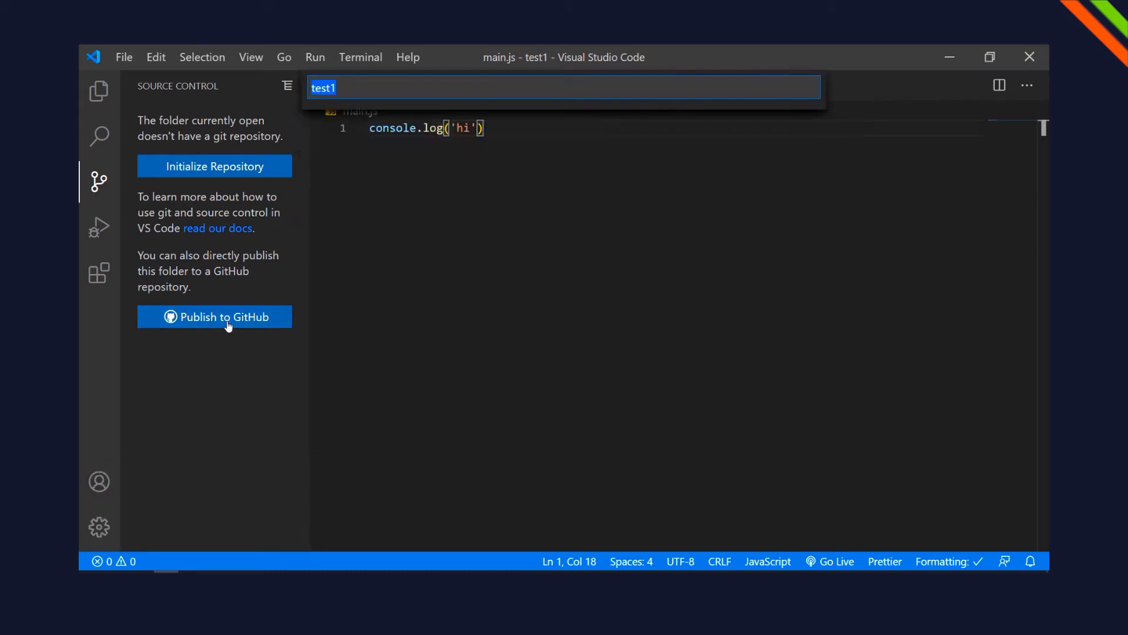
- Check the Accounts menu with index.html open; no account is signed in
left_click(214, 316)
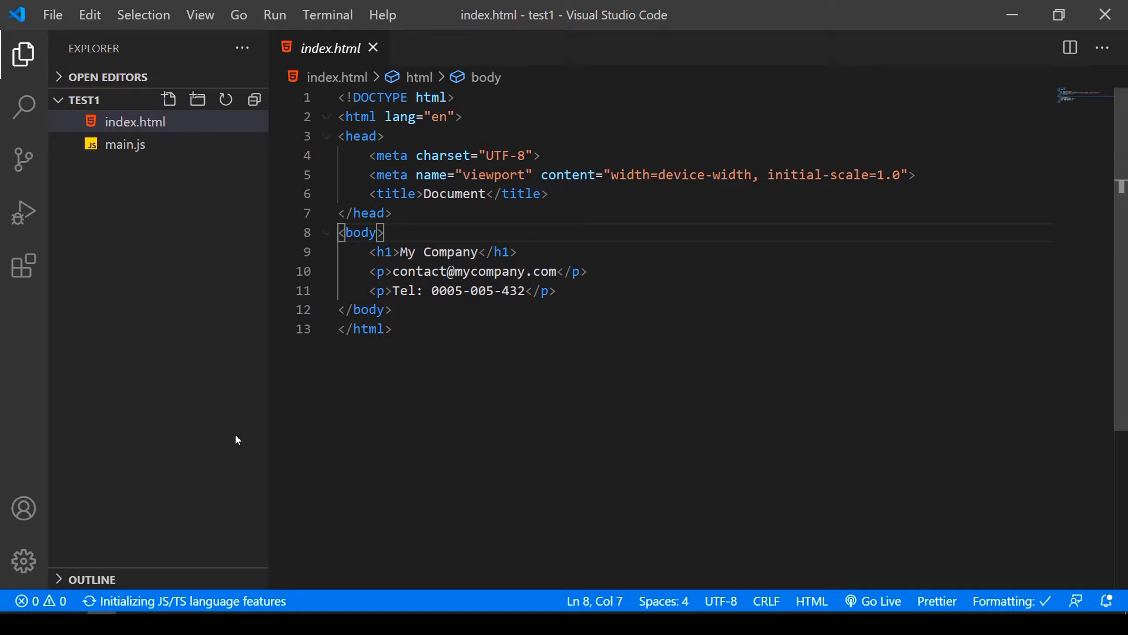
mouse_move(24, 508)
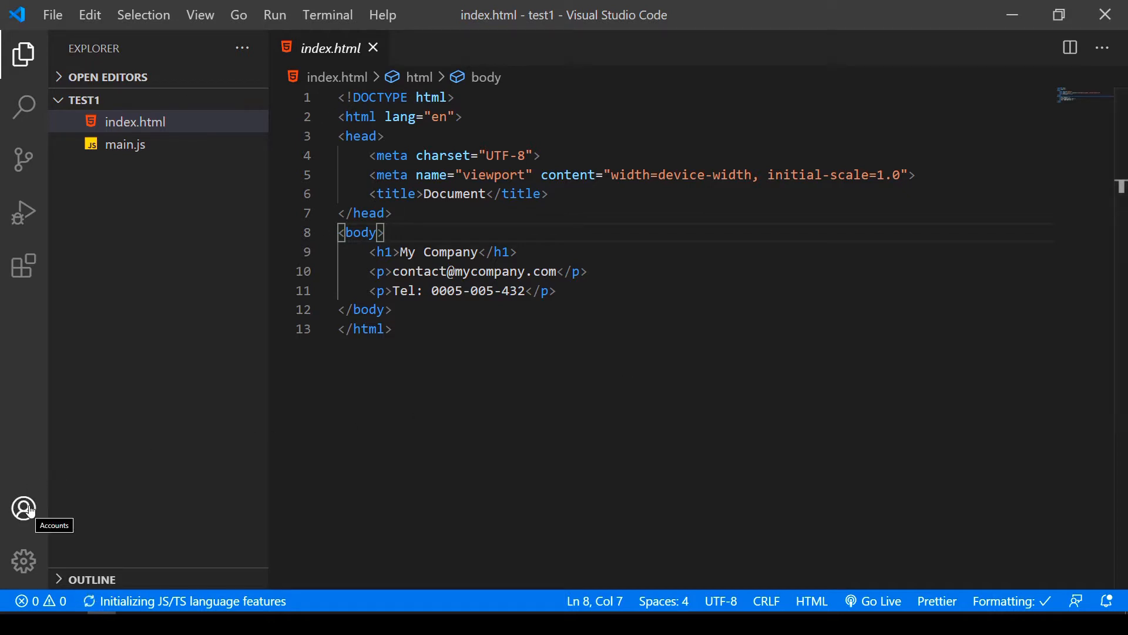
left_click(24, 508)
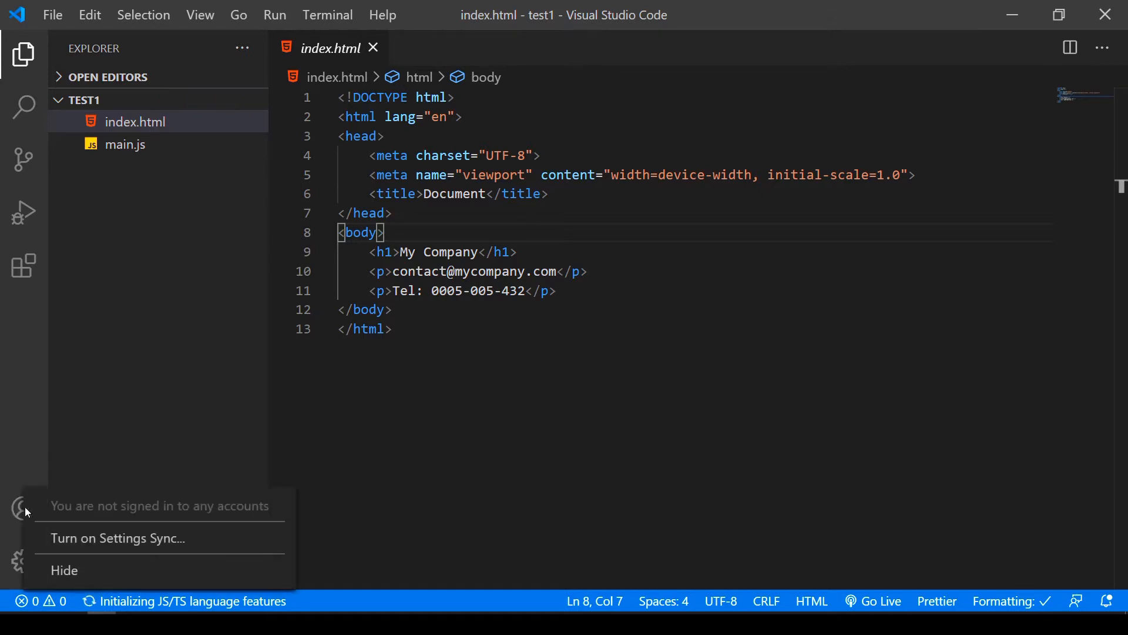
mouse_move(145, 468)
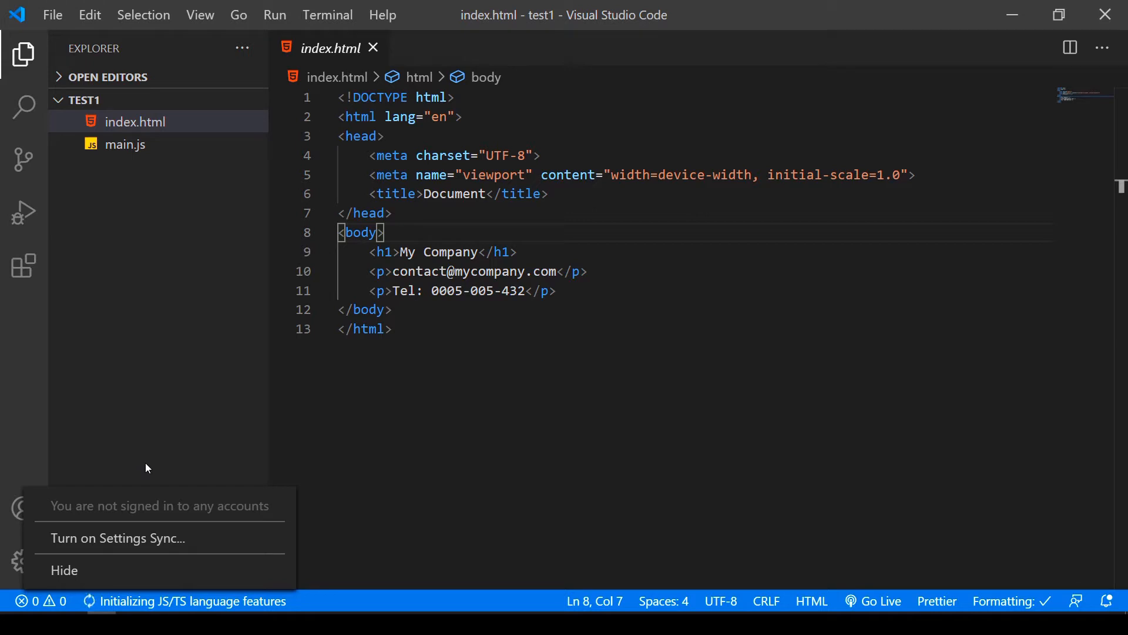
mouse_move(161, 449)
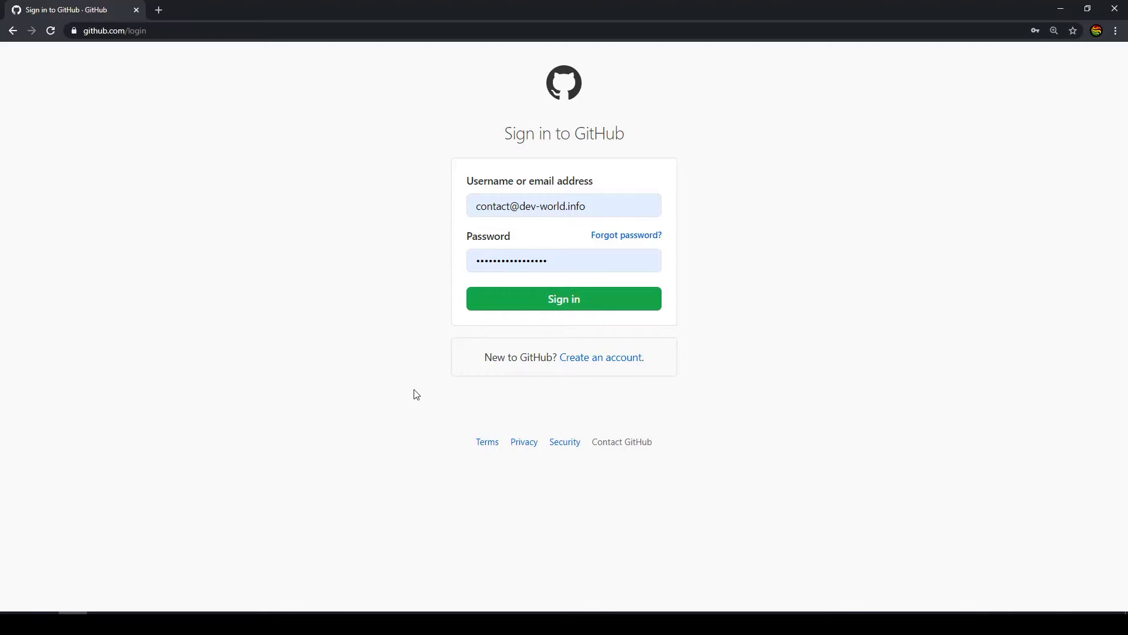
- Sign in on github.com and confirm the signed-in account from the profile dropdown
left_click(563, 299)
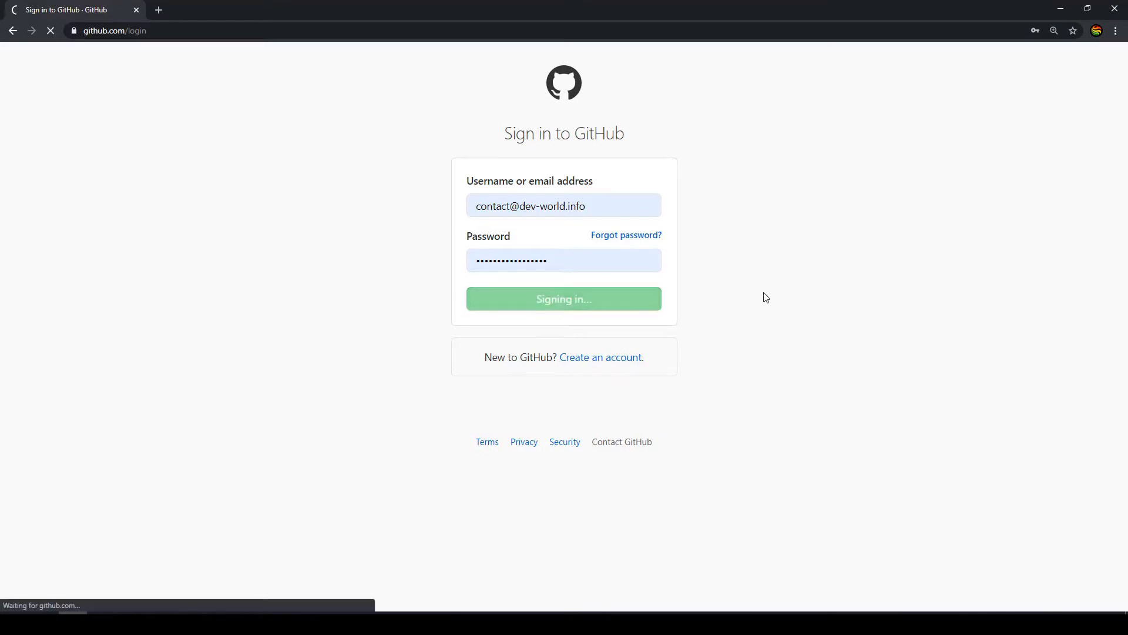
left_click(563, 299)
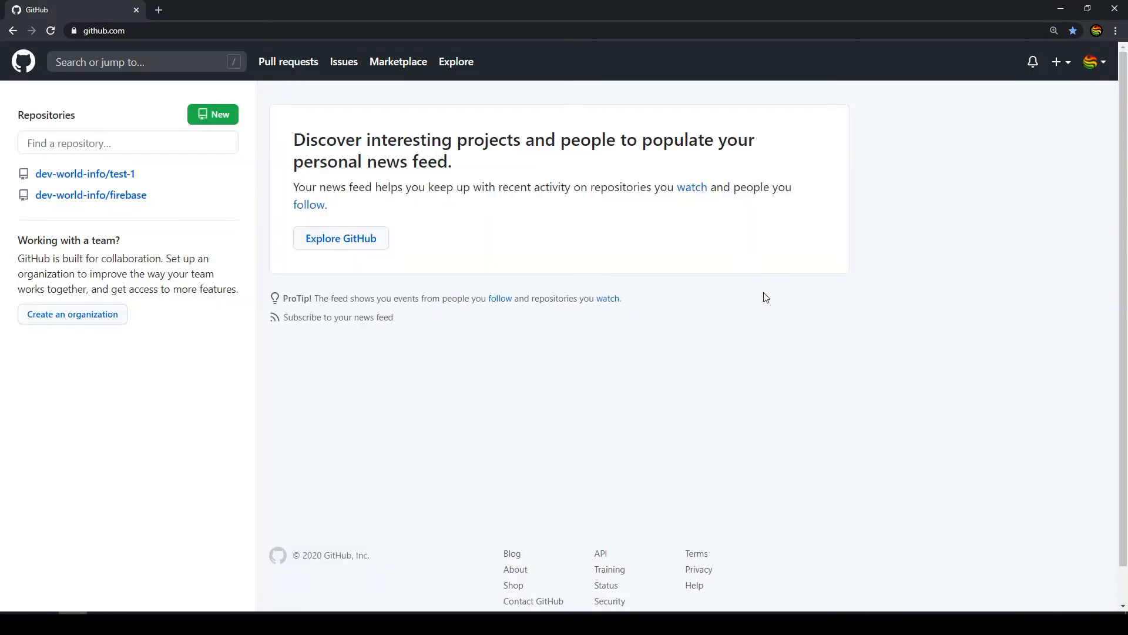
left_click(1090, 62)
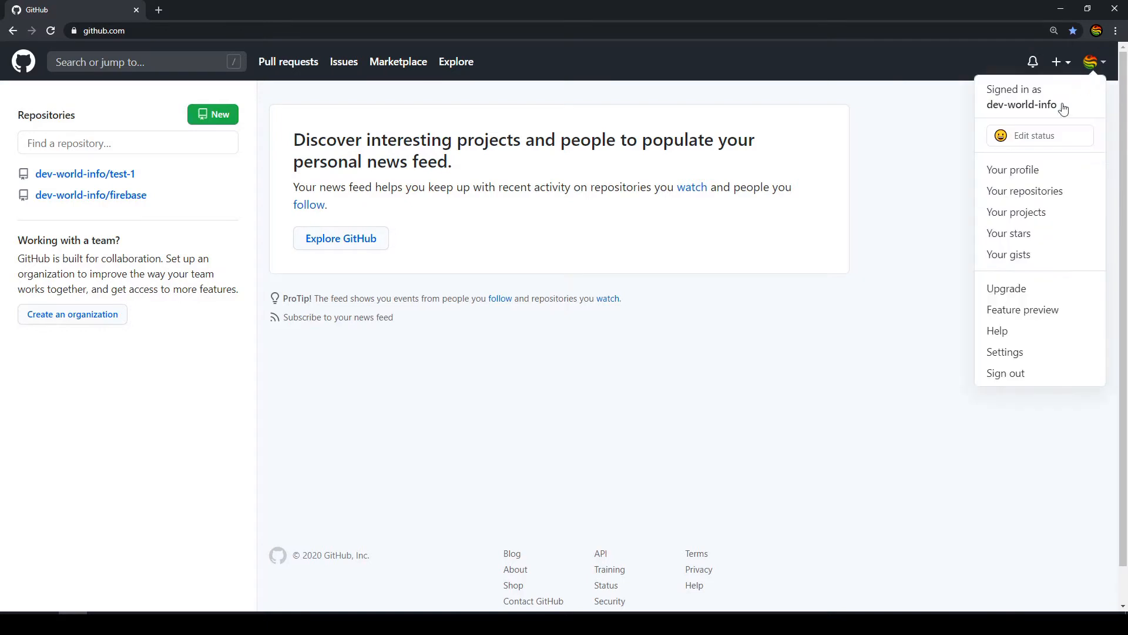
left_click(1023, 190)
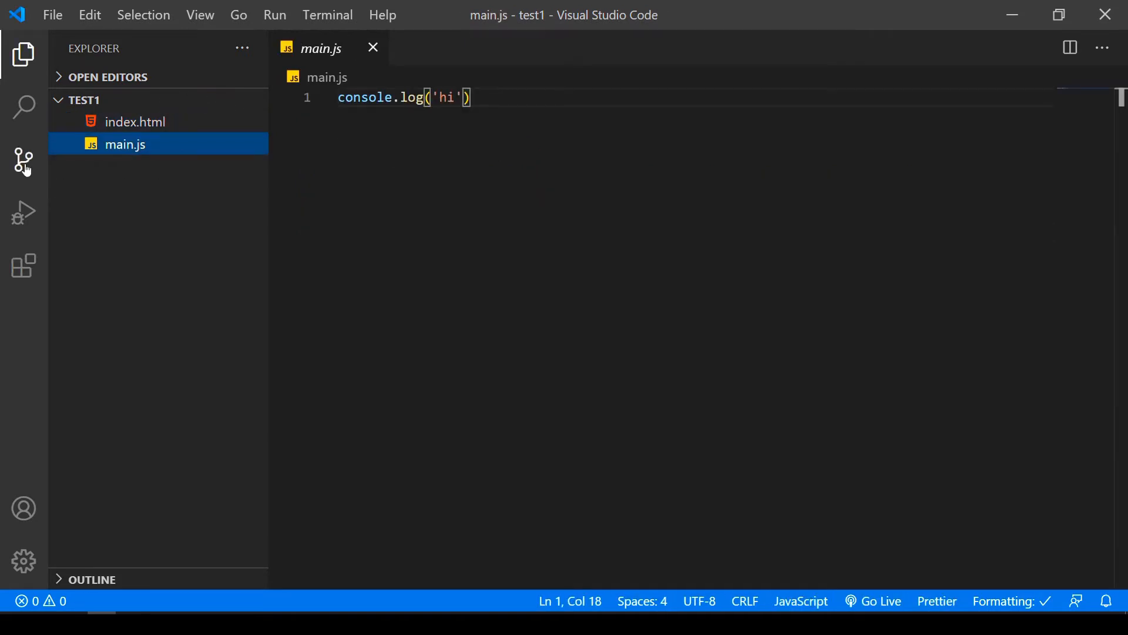
- From Source Control, publish test1 to GitHub and allow the GitHub extension to sign in
left_click(24, 160)
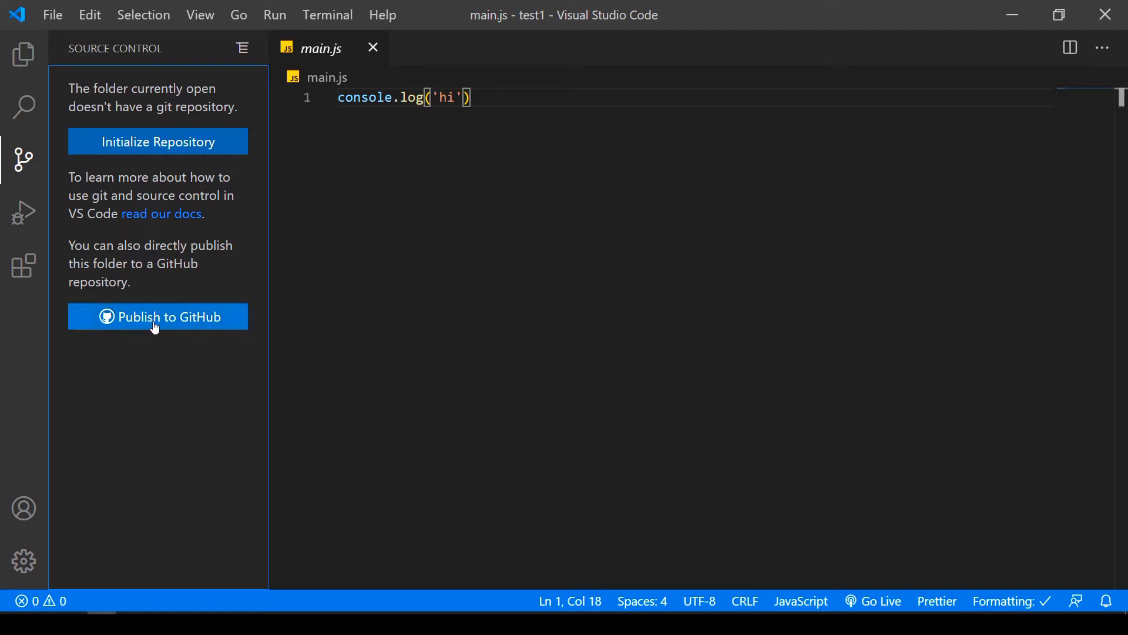
left_click(23, 508)
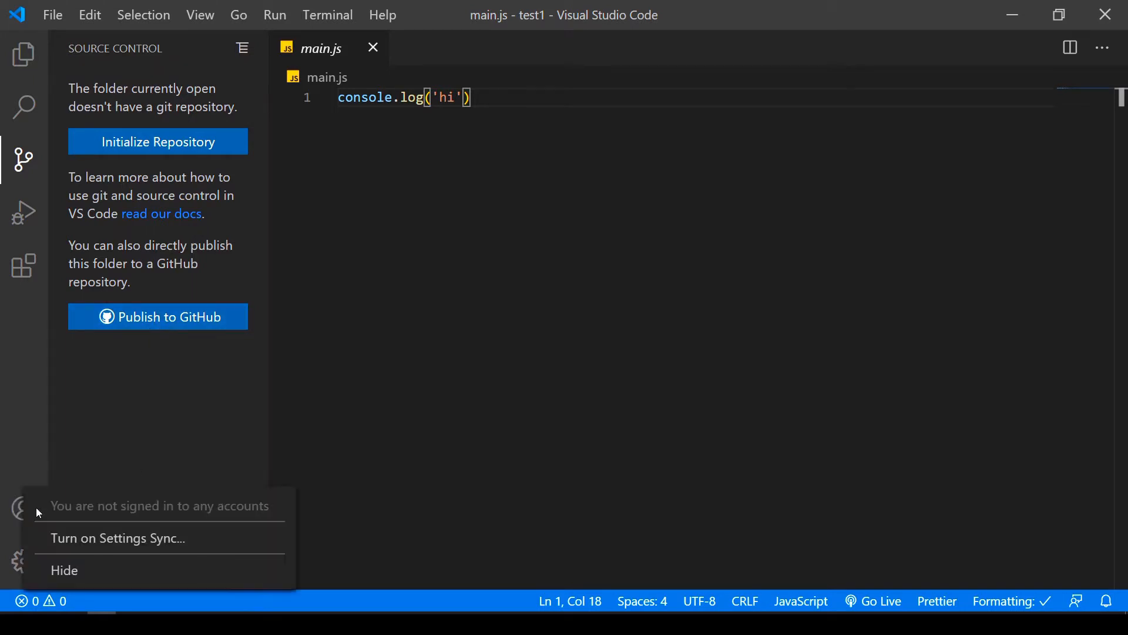
left_click(157, 316)
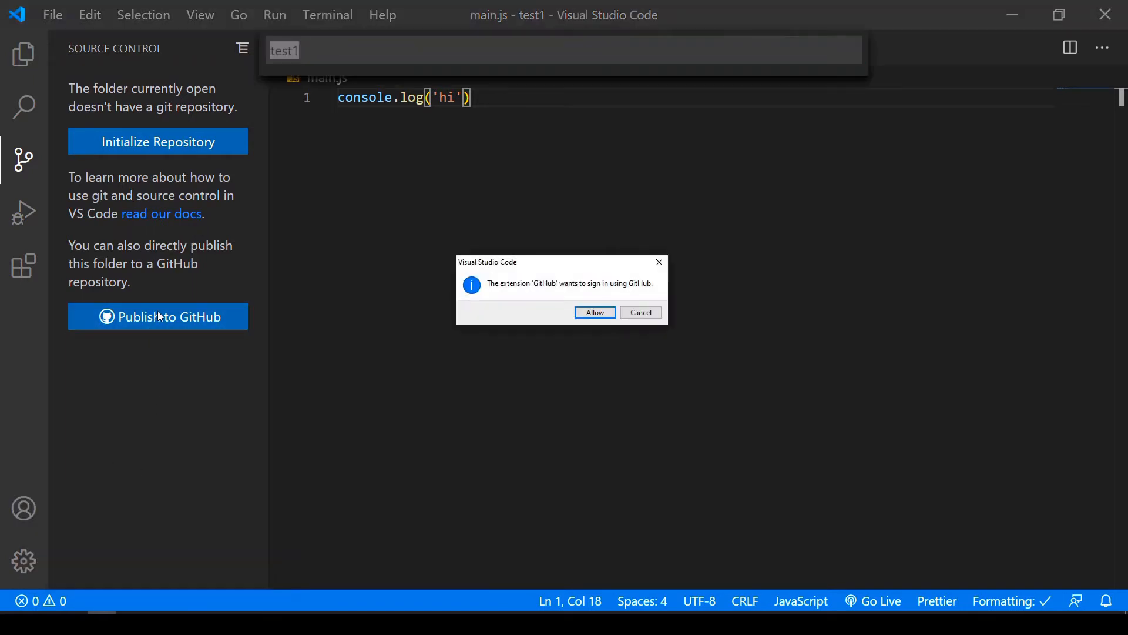
mouse_move(556, 295)
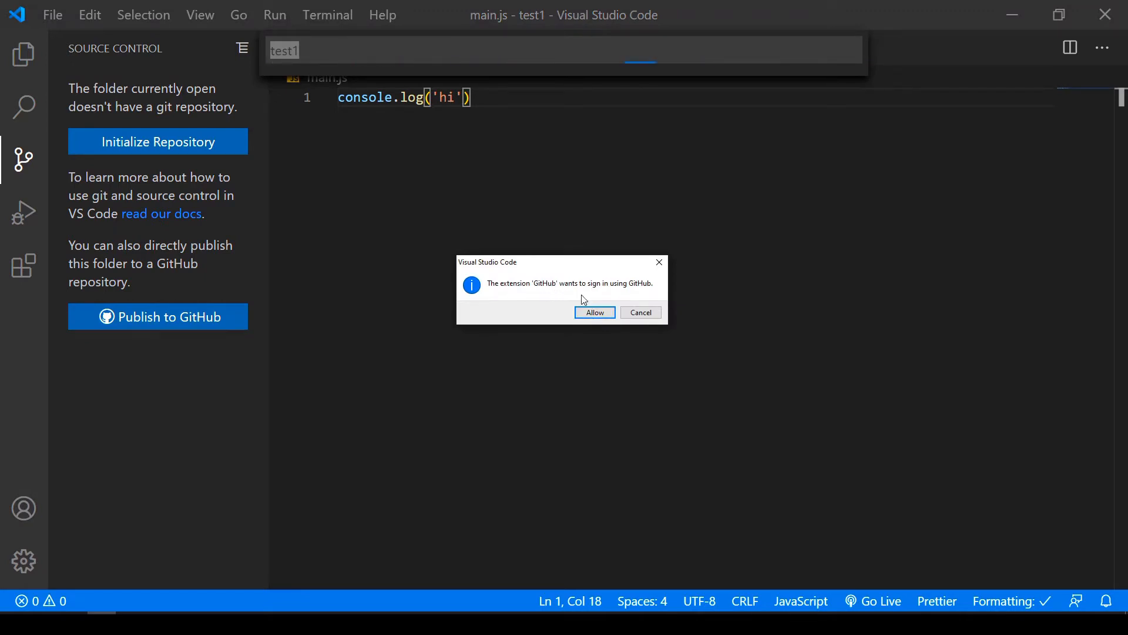
left_click(594, 313)
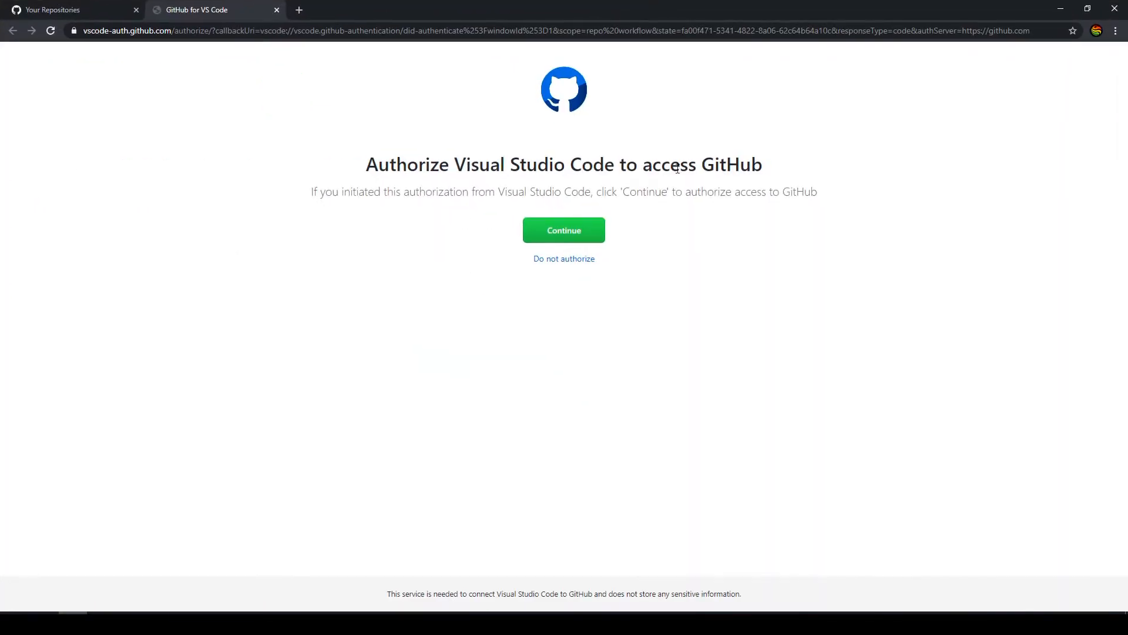
- Continue on the vscode-auth page and hand authorization back to Visual Studio Code
left_click(563, 230)
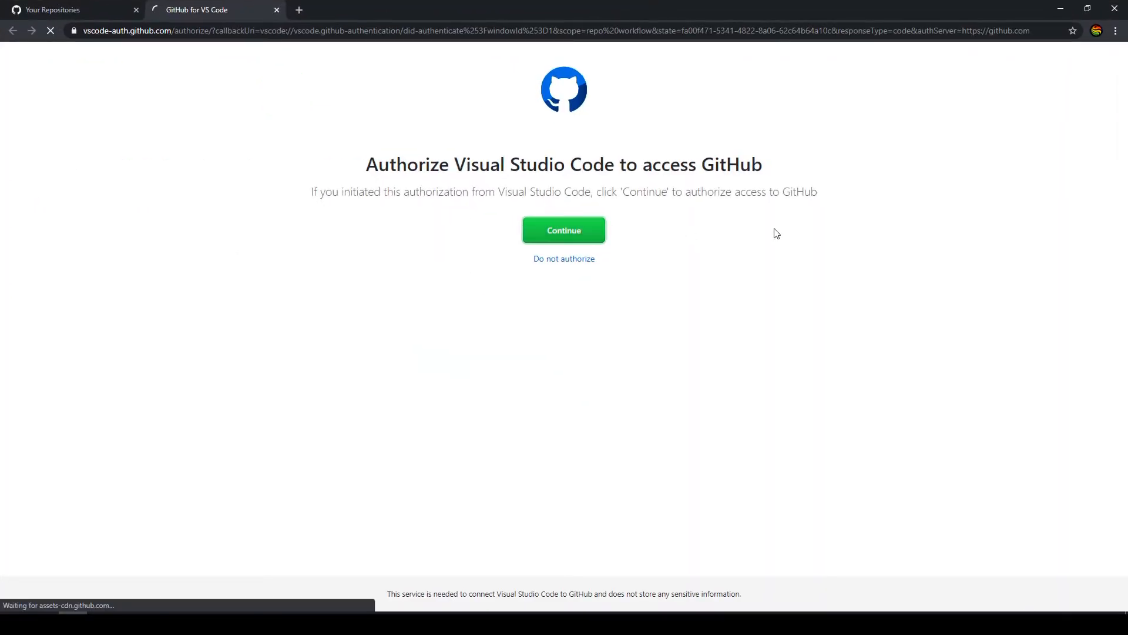
left_click(563, 230)
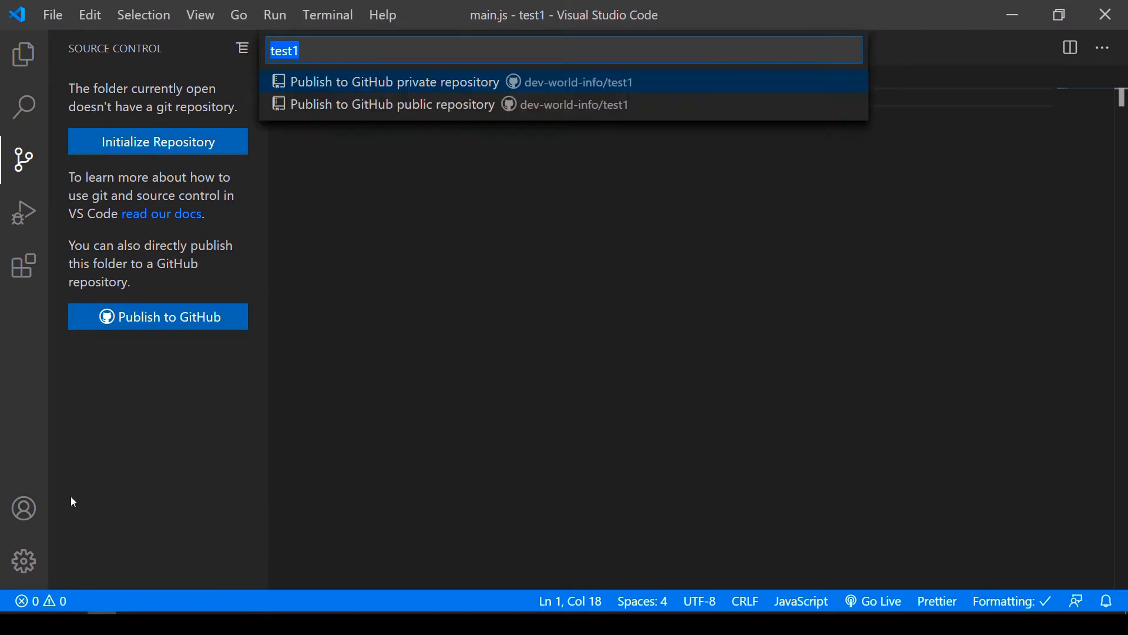
mouse_move(227, 406)
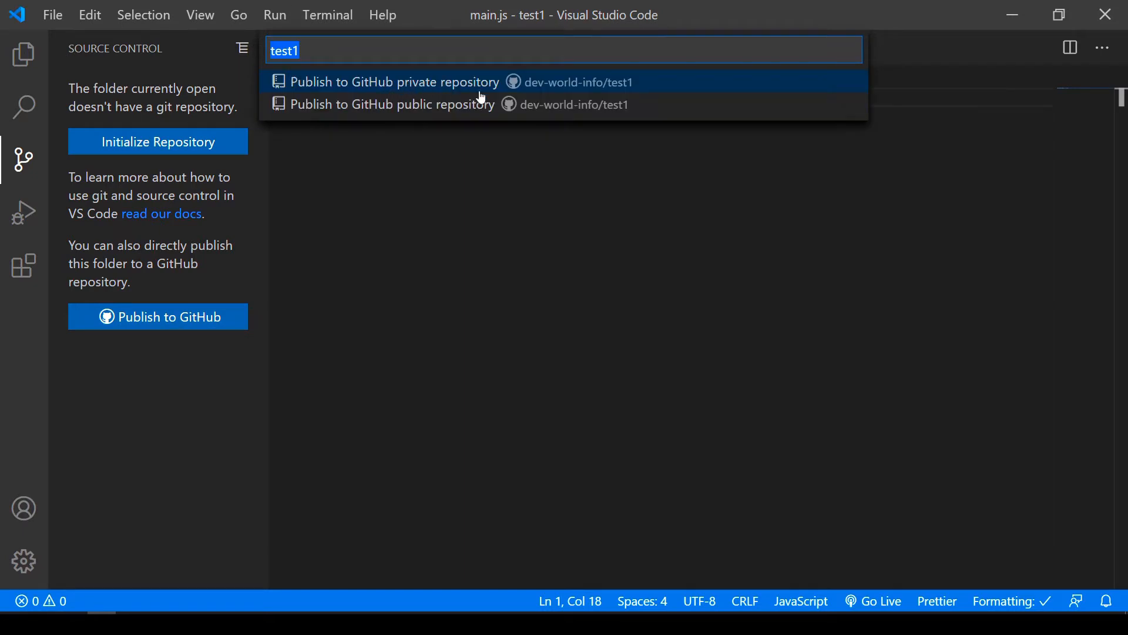
mouse_move(439, 112)
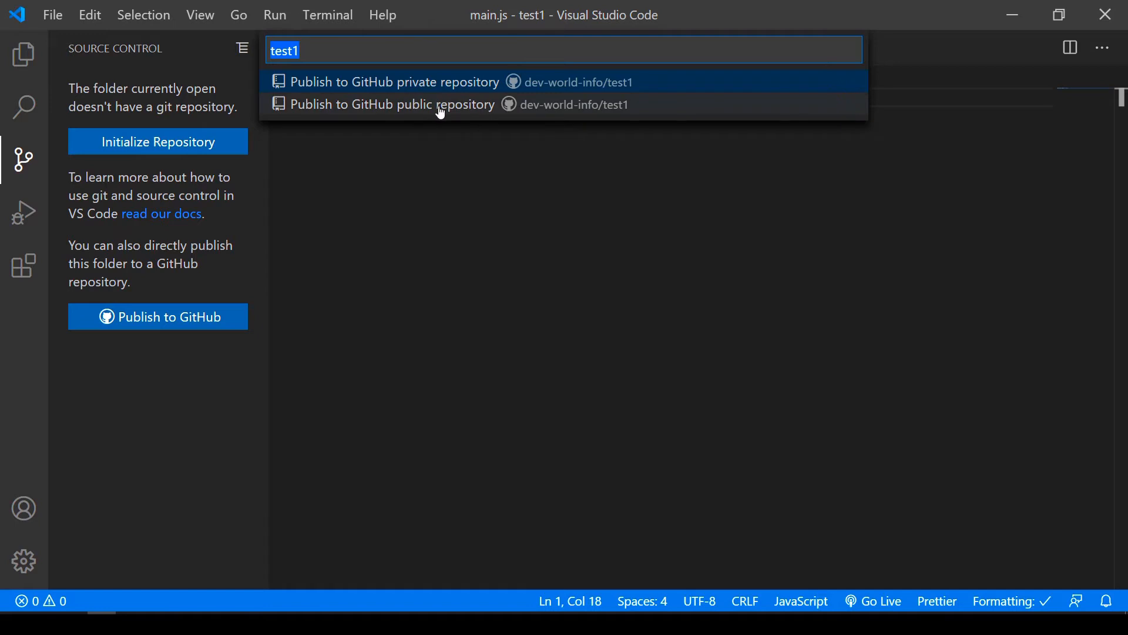
- Publish test1 as a public repository including only index.html, leaving main.js out
left_click(392, 81)
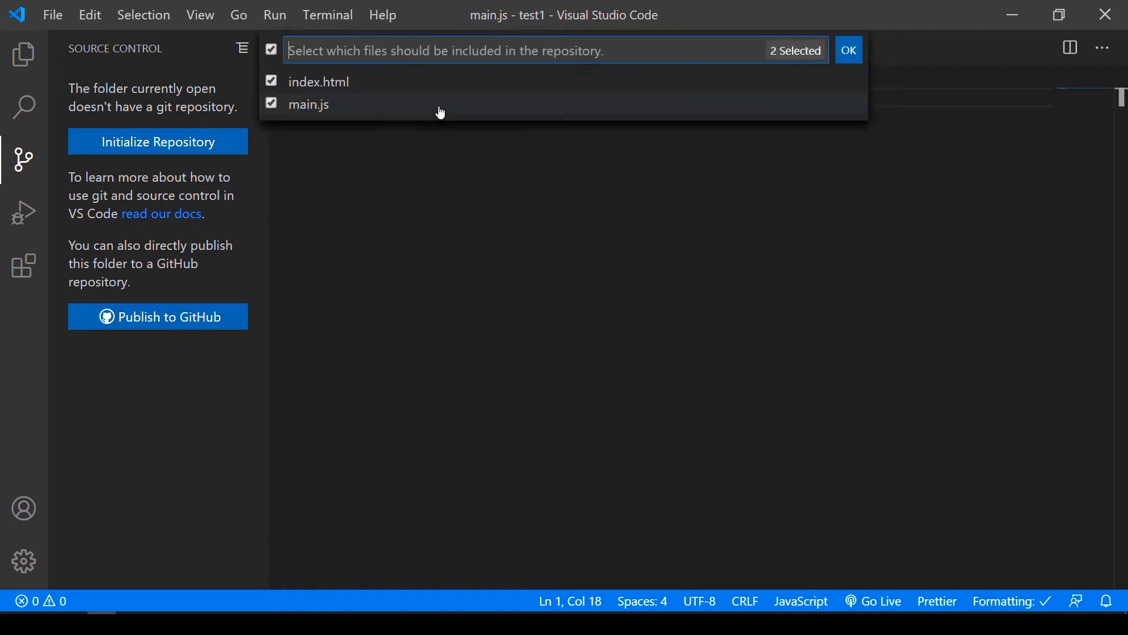
mouse_move(364, 92)
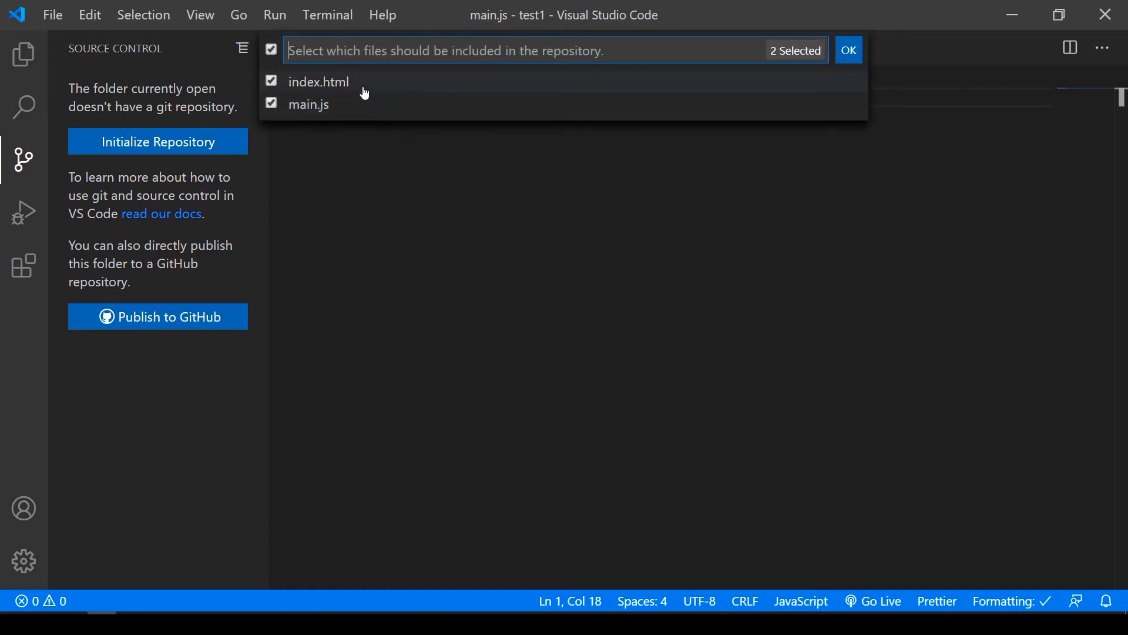
mouse_move(301, 85)
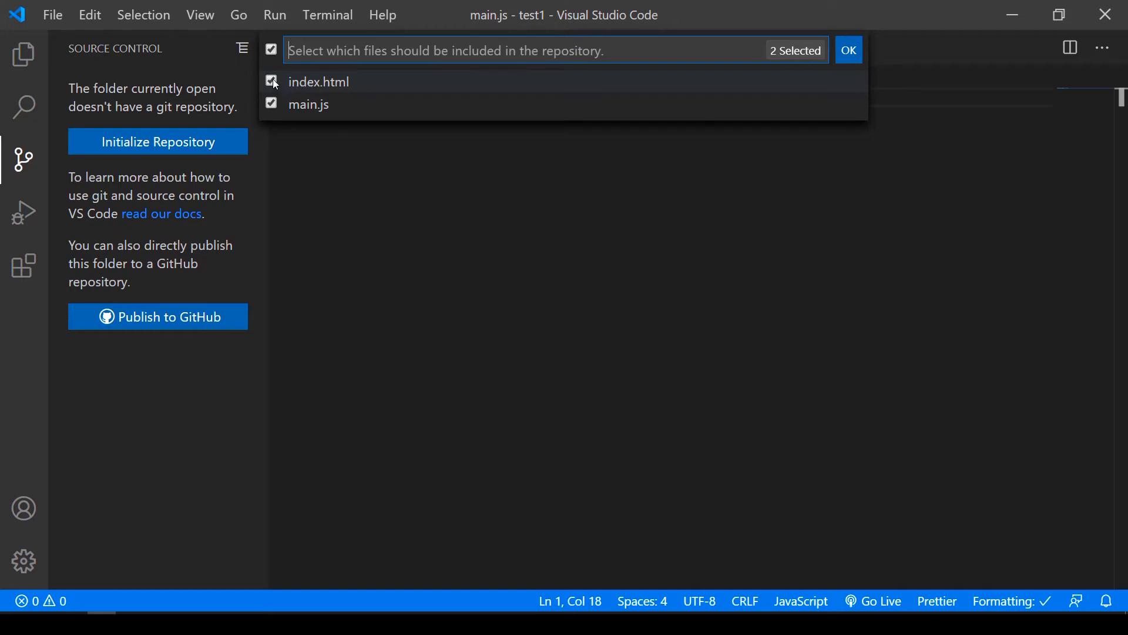
left_click(270, 105)
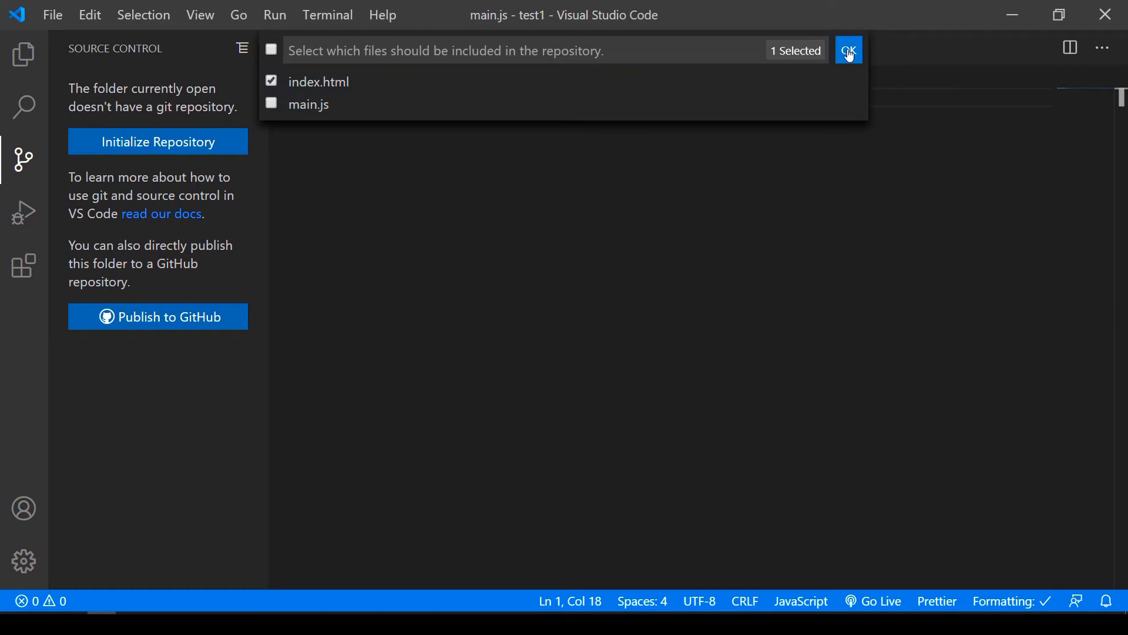
left_click(849, 50)
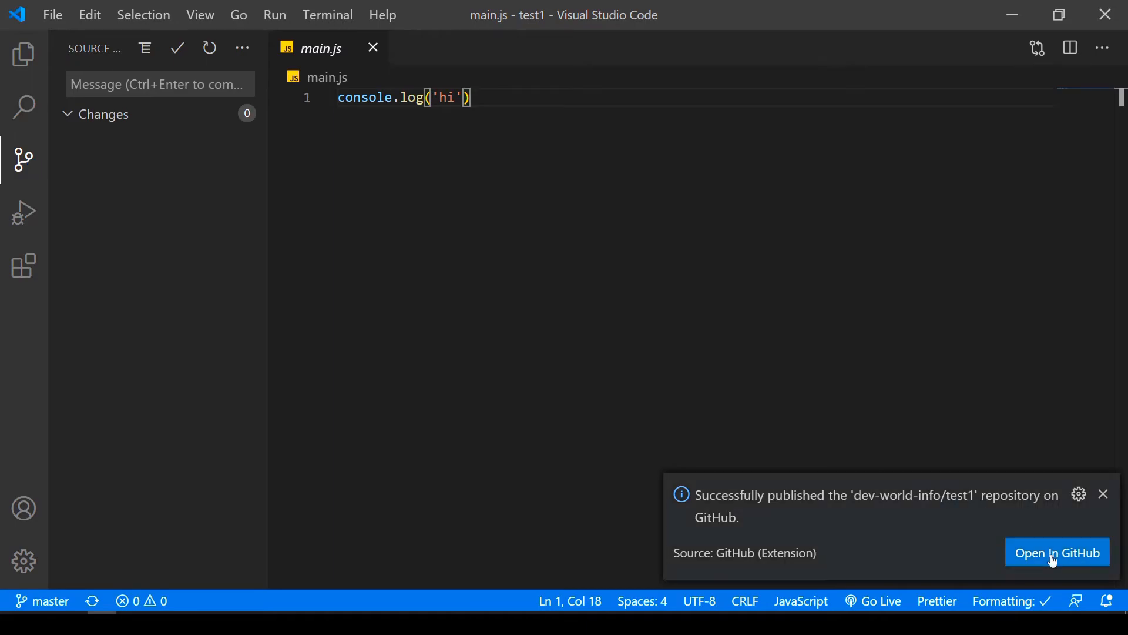
- View the published repository on GitHub, then open .gitignore listing /main.js
left_click(1057, 553)
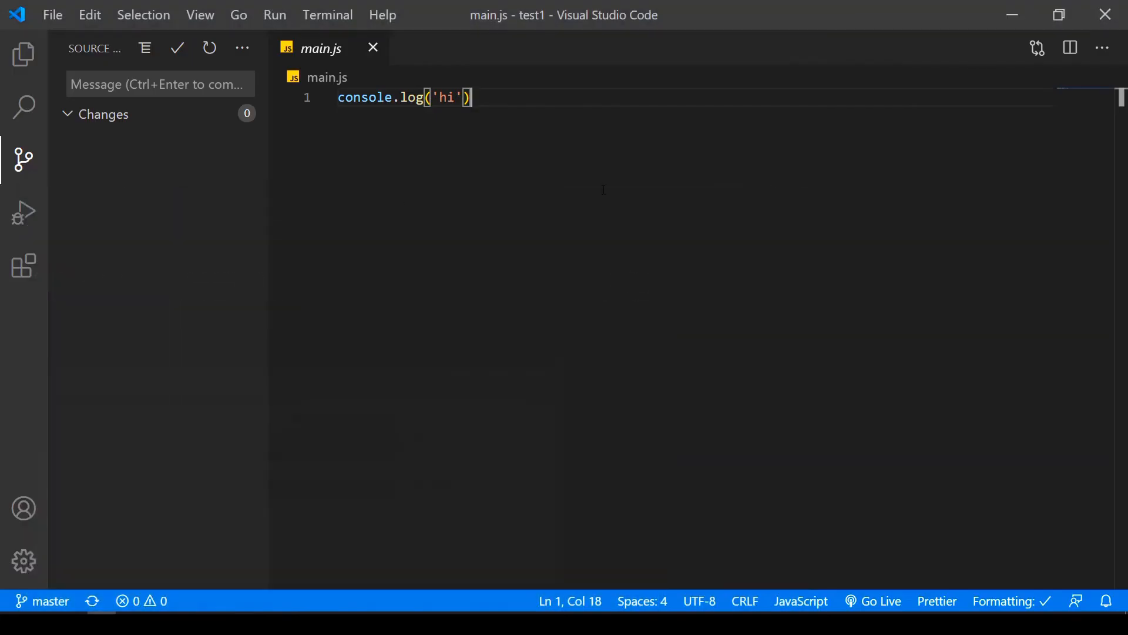
left_click(24, 55)
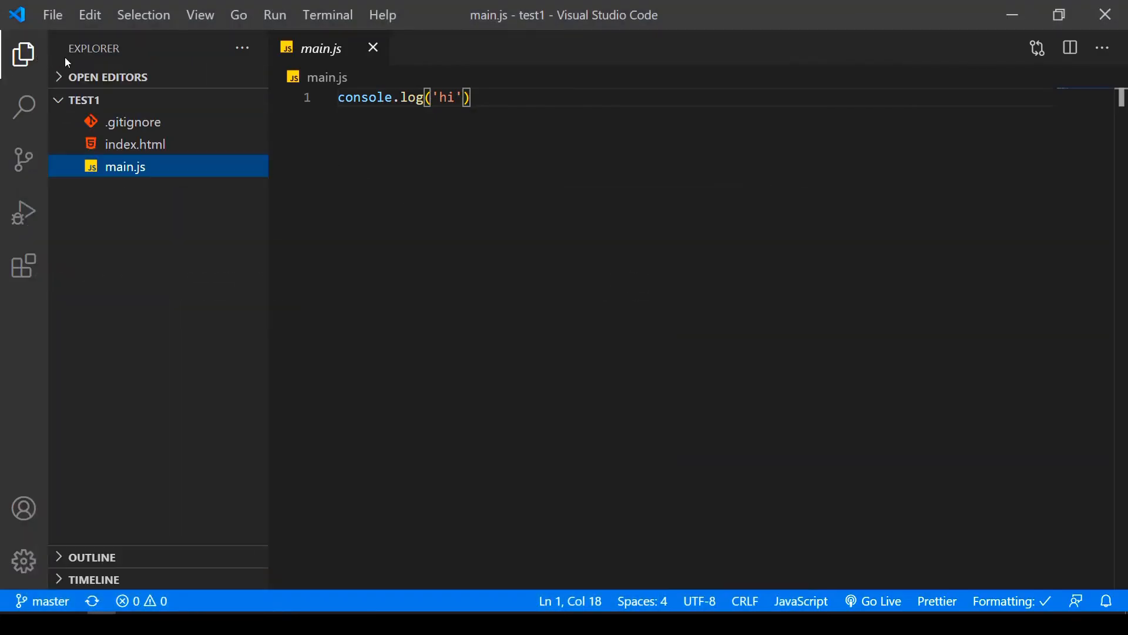
mouse_move(133, 121)
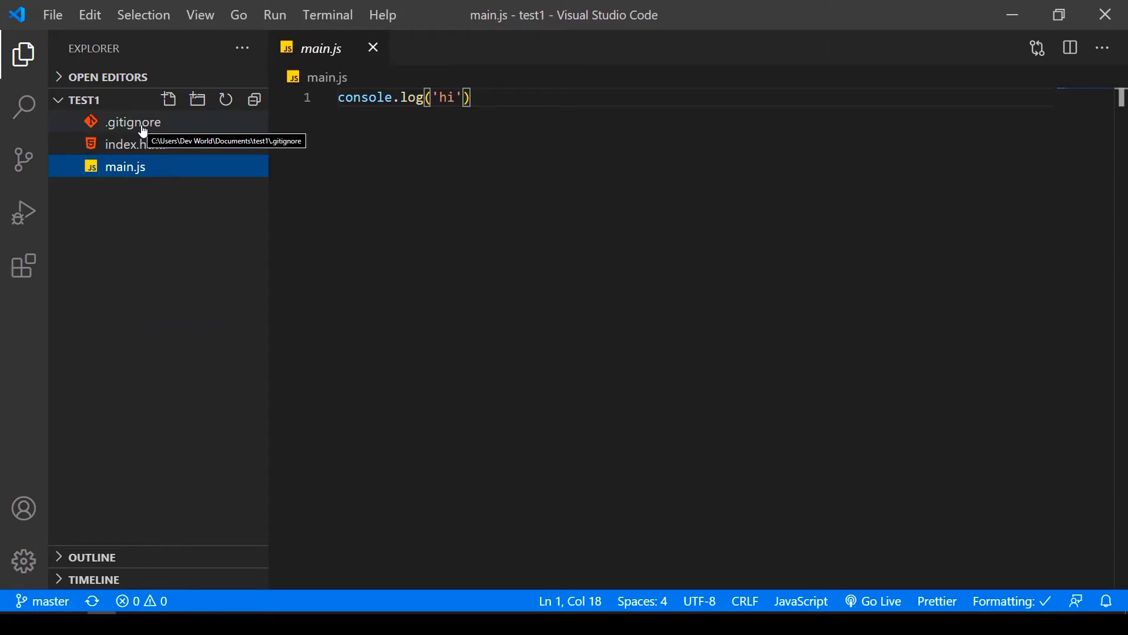
left_click(132, 121)
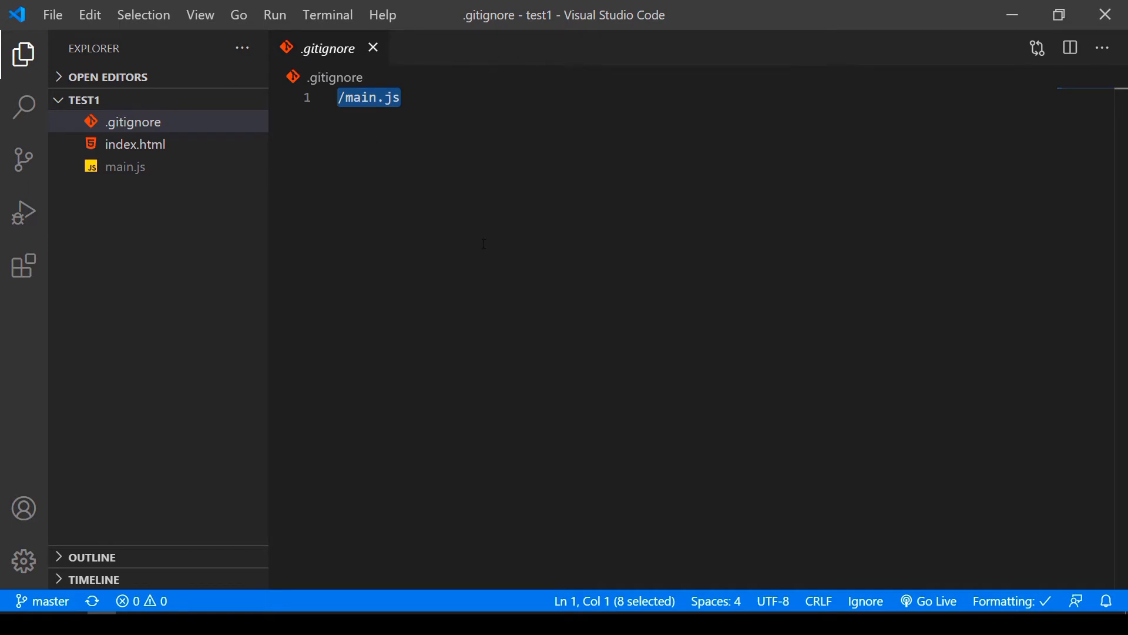
mouse_move(500, 229)
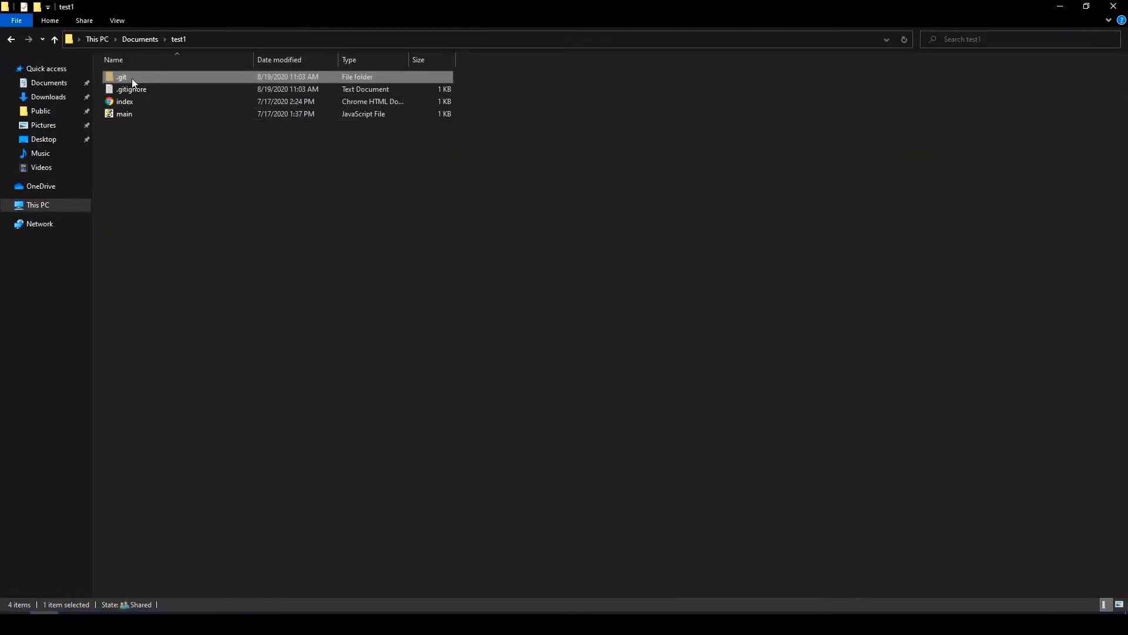
mouse_move(141, 78)
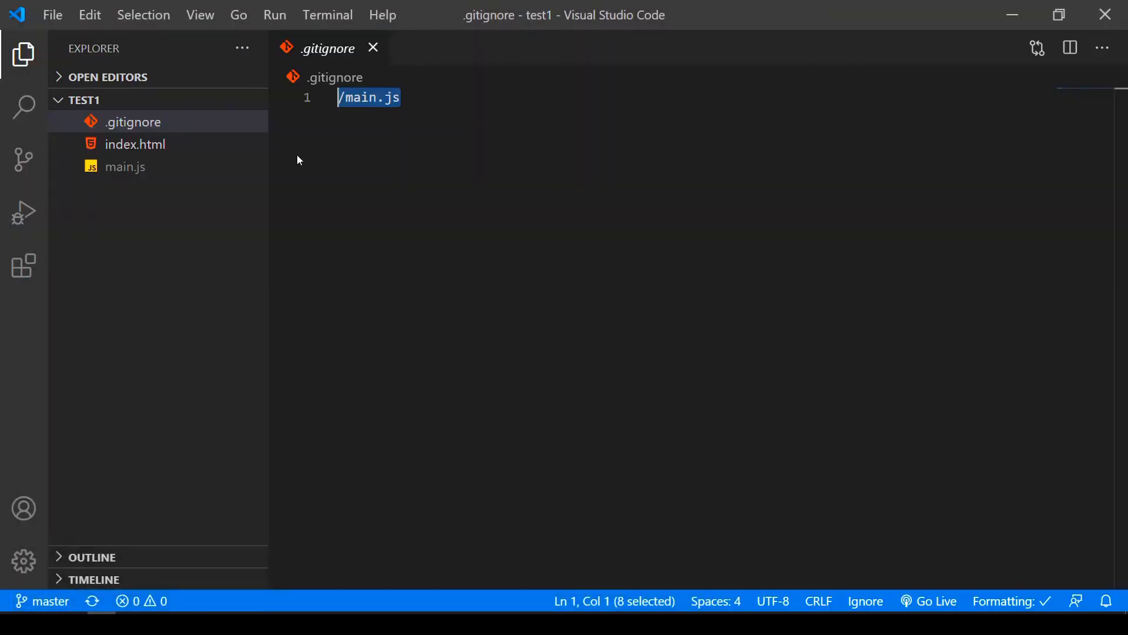
mouse_move(24, 160)
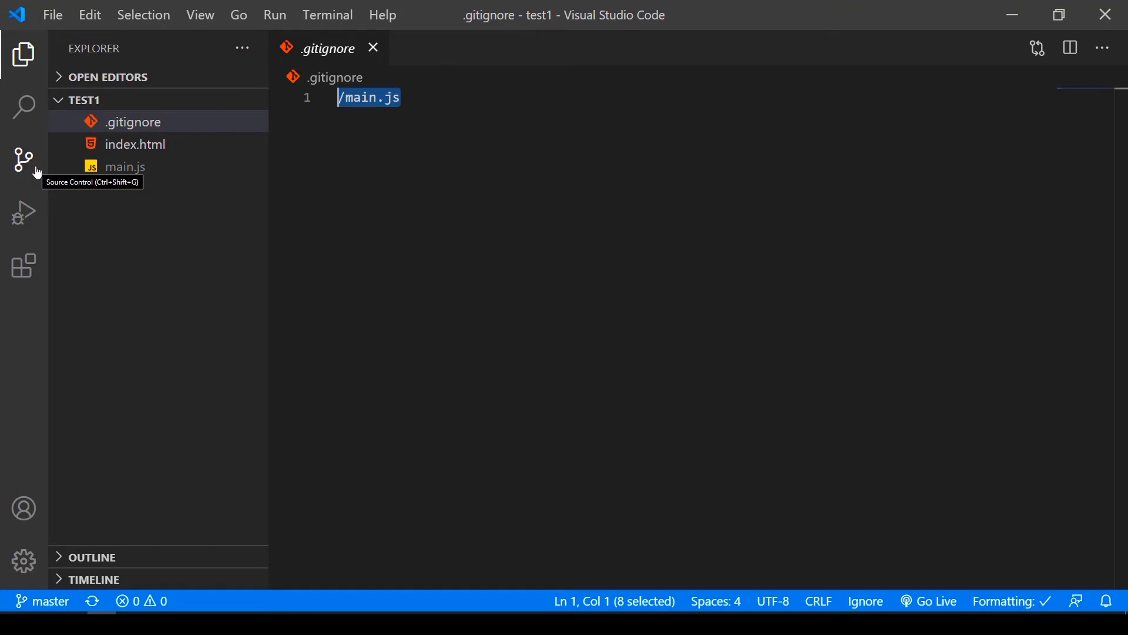
- Close the test1 folder and start cloning a repository from Source Control
left_click(52, 14)
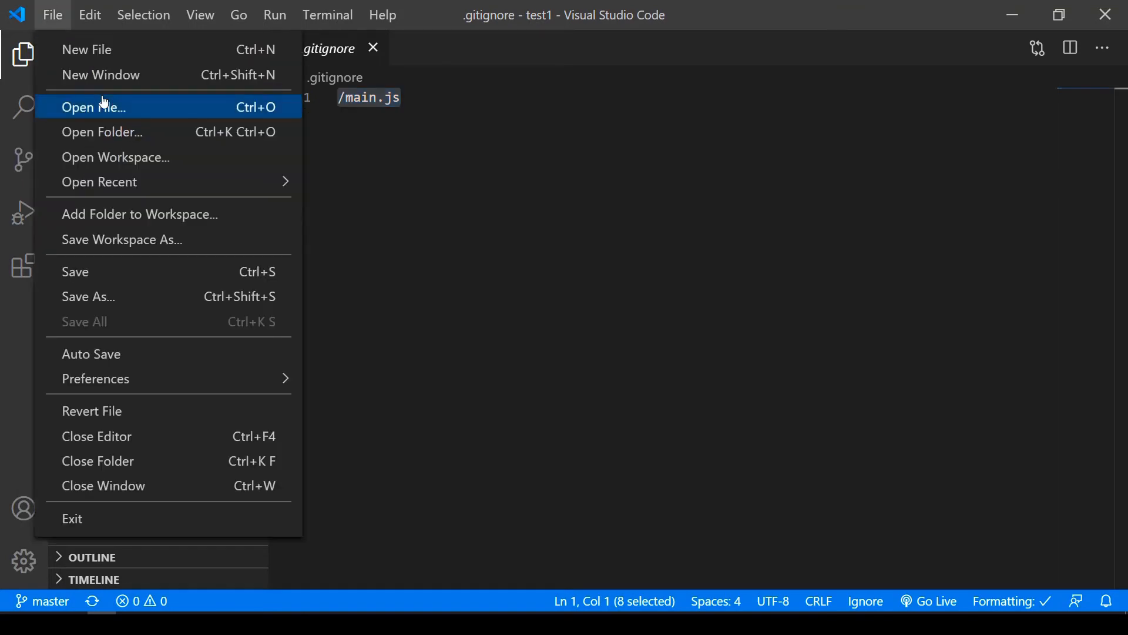
left_click(101, 75)
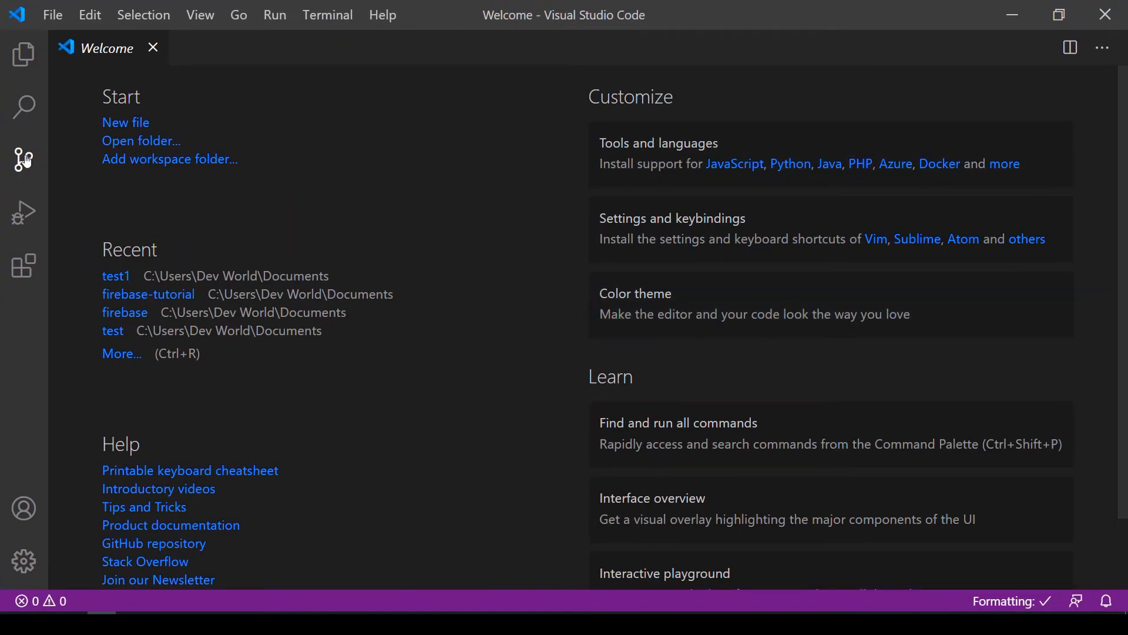
left_click(25, 158)
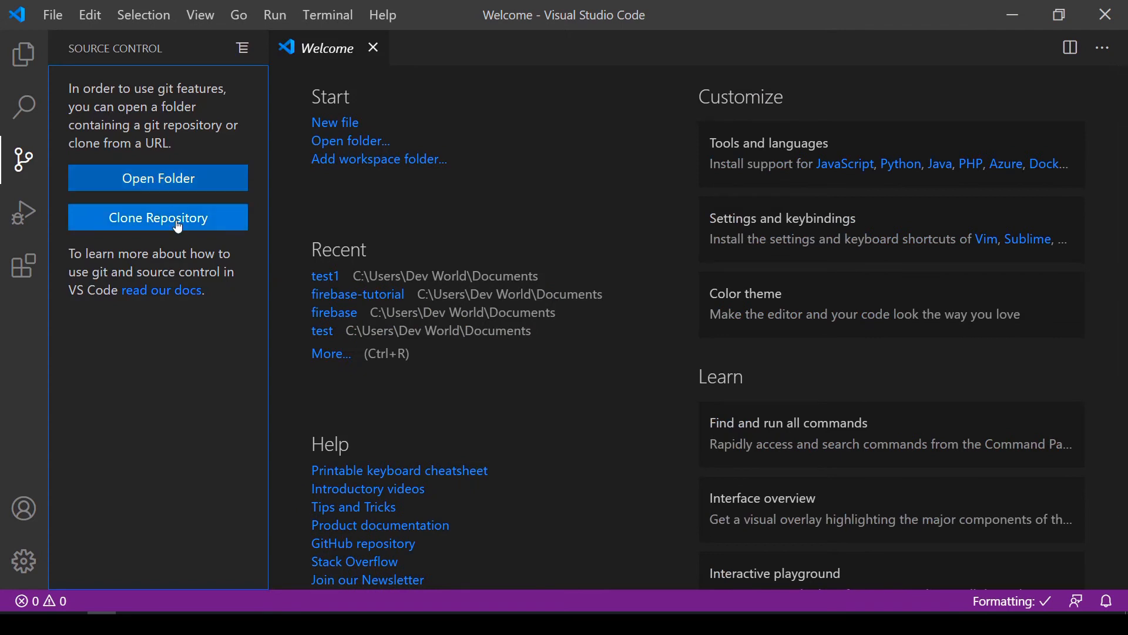
left_click(156, 217)
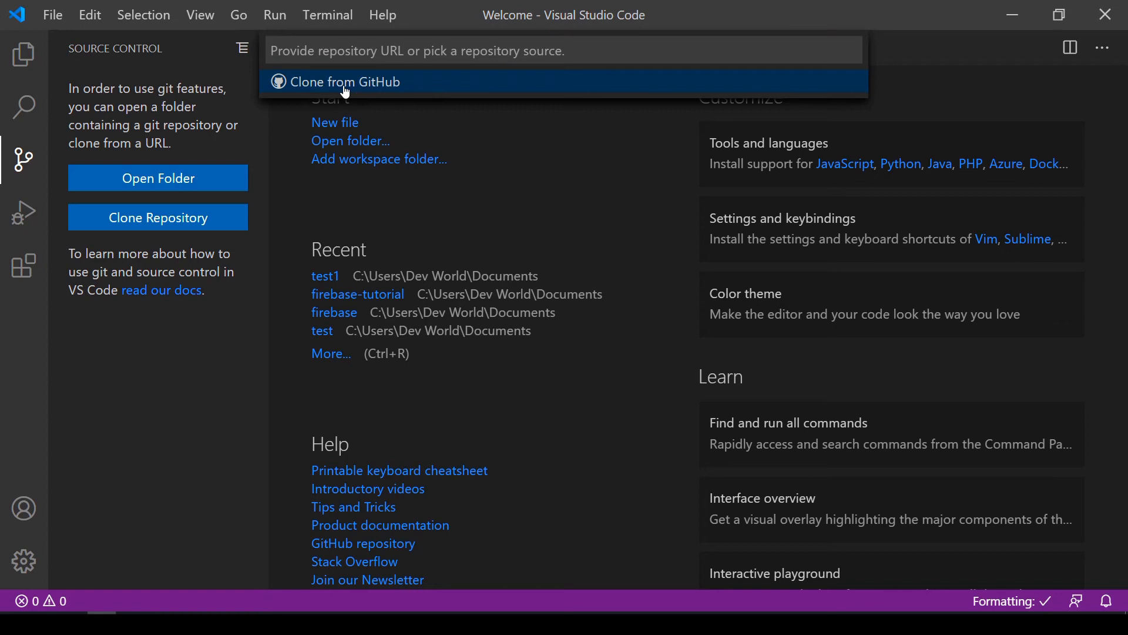
- Clone the firebase repository from GitHub into Documents and open it
left_click(344, 81)
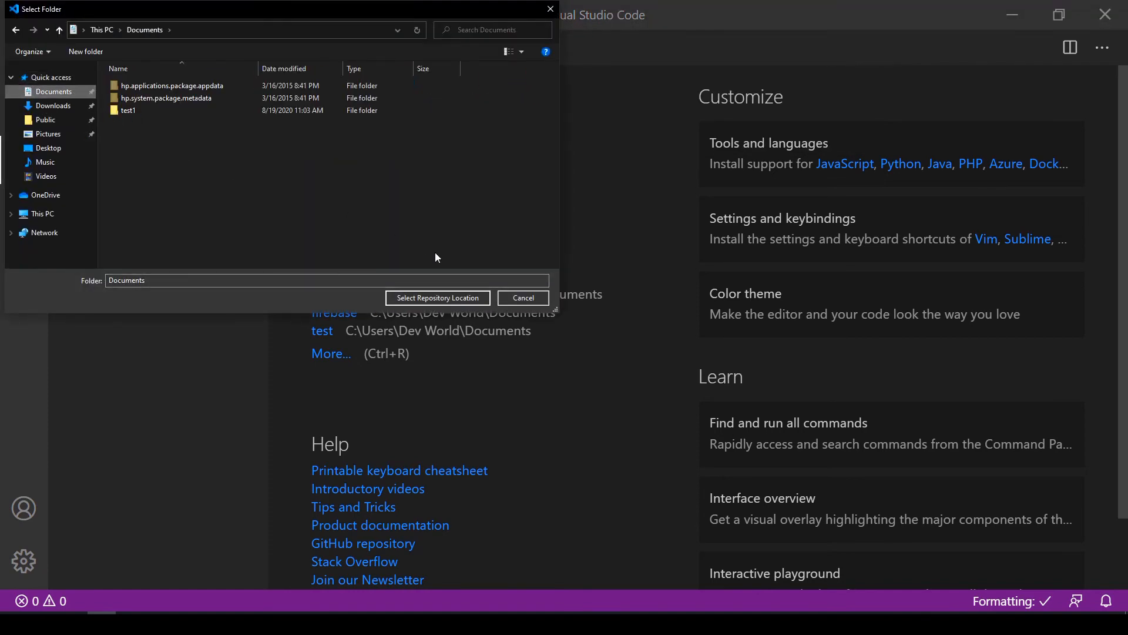
left_click(436, 298)
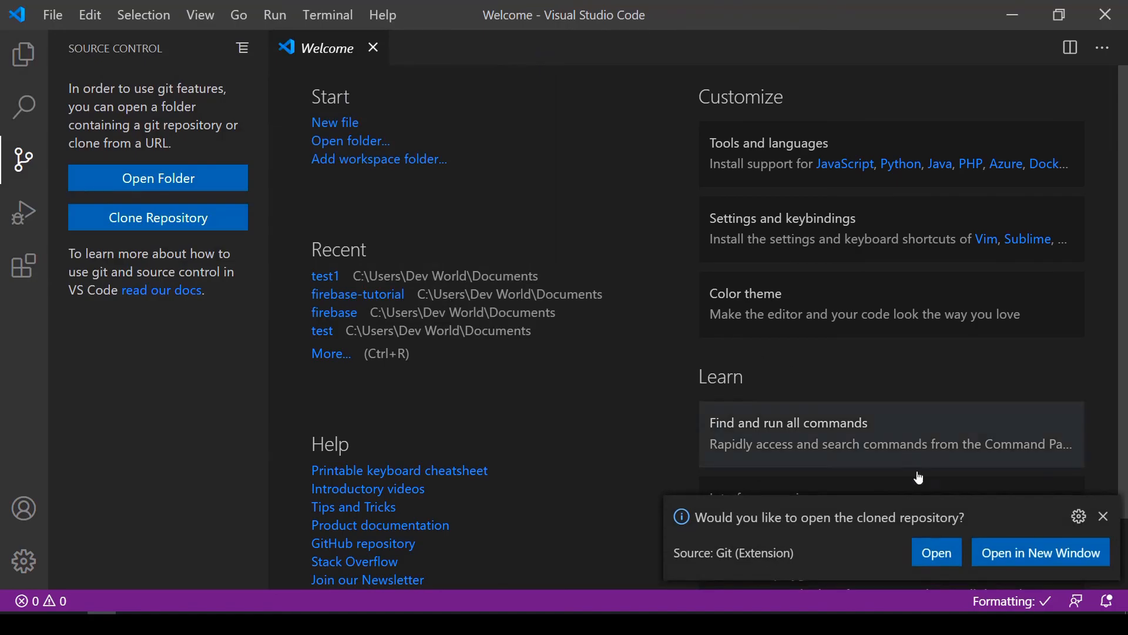
left_click(936, 553)
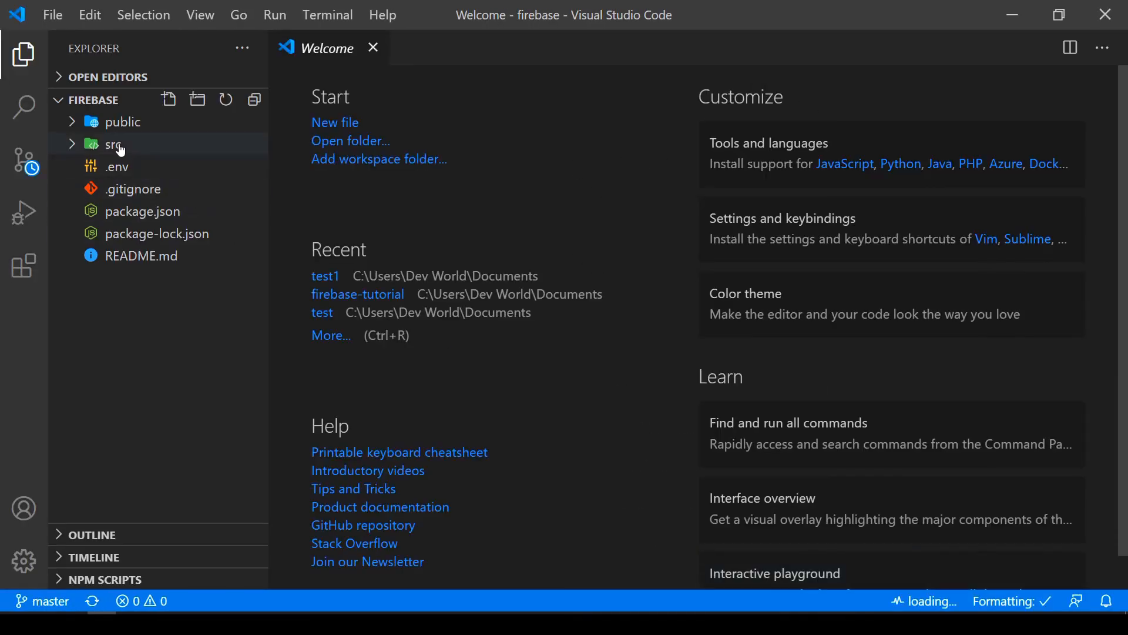
mouse_move(114, 144)
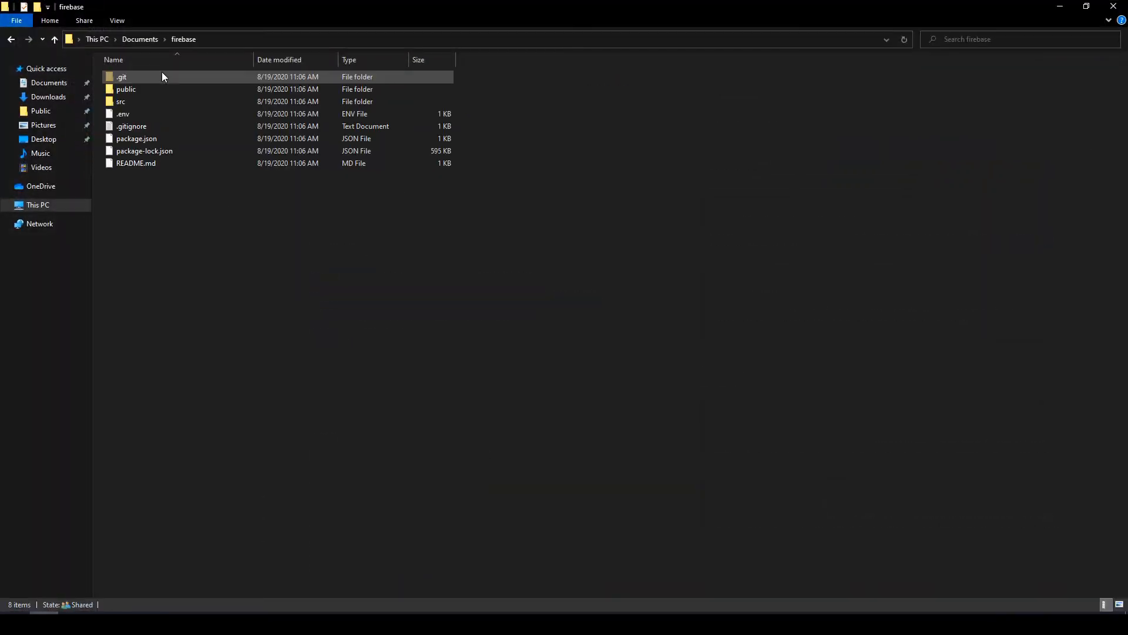
mouse_move(149, 81)
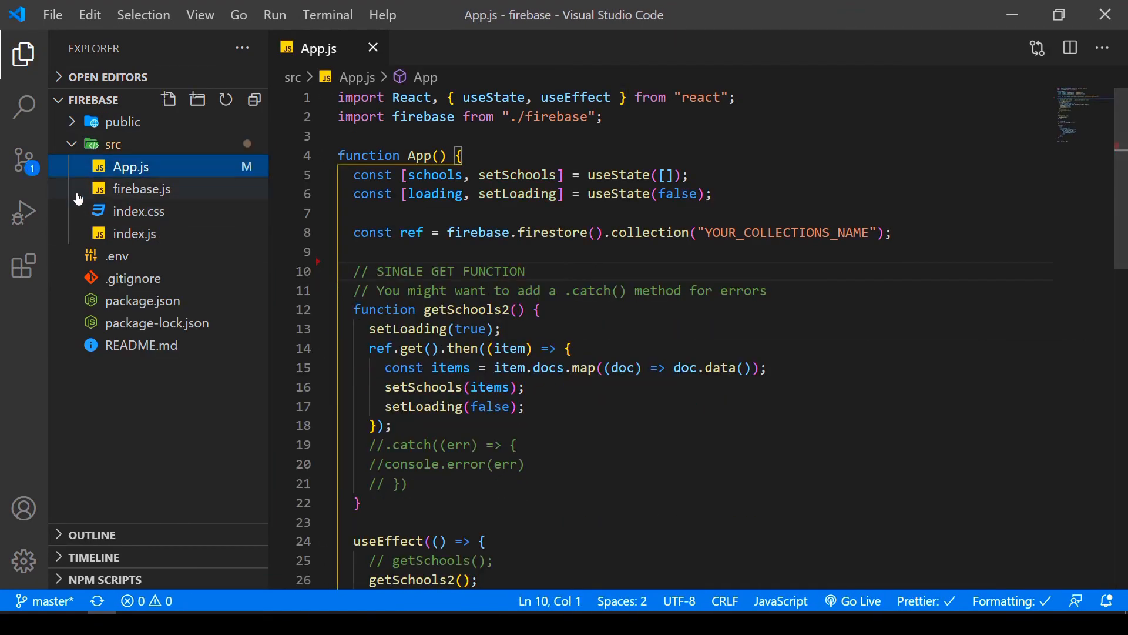
- Commit the modified App.js with the message 'init'
left_click(23, 159)
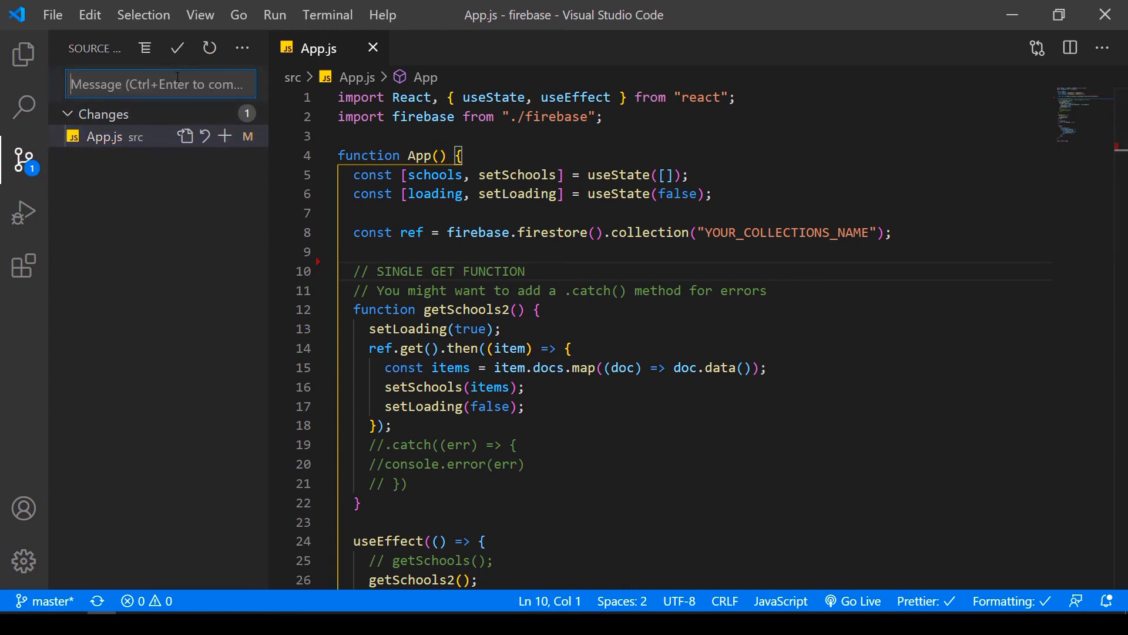
type("init")
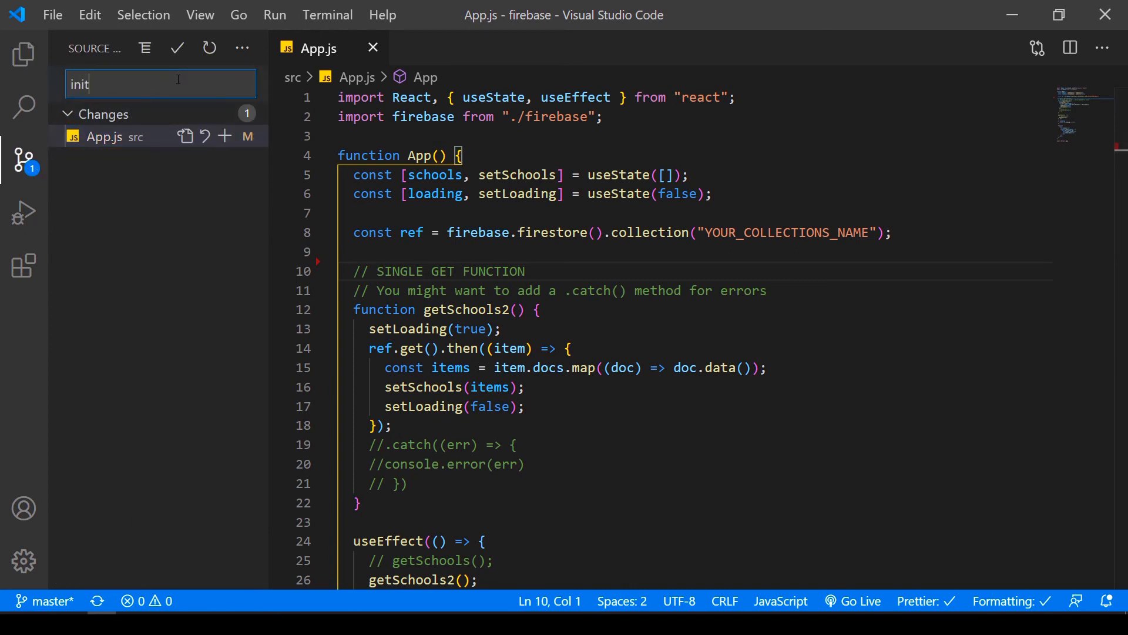
left_click(177, 48)
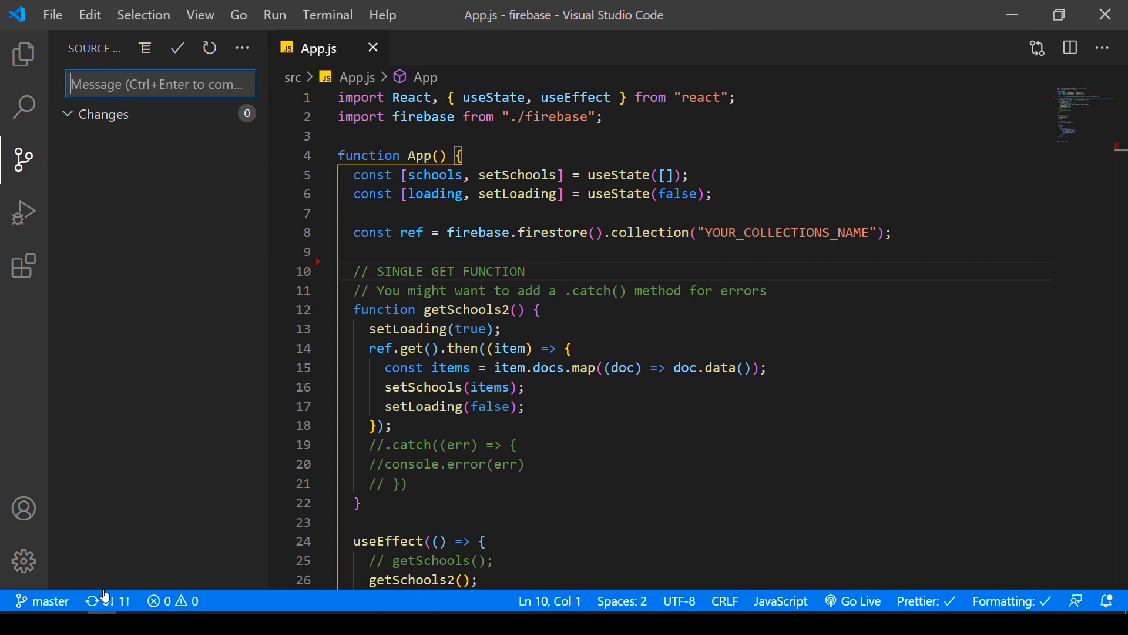